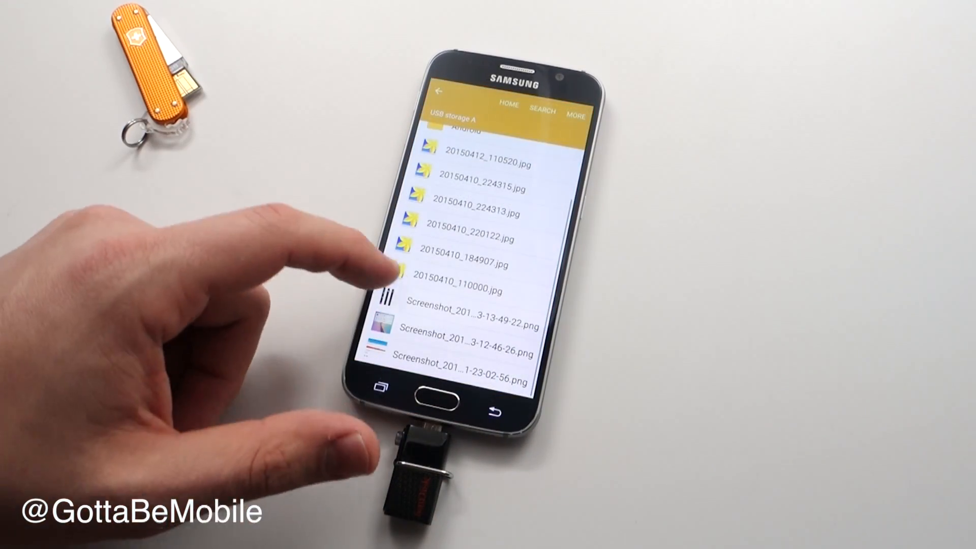
Return to the top of USB storage A and open the Tips folder of screenshots.
left_click(486, 266)
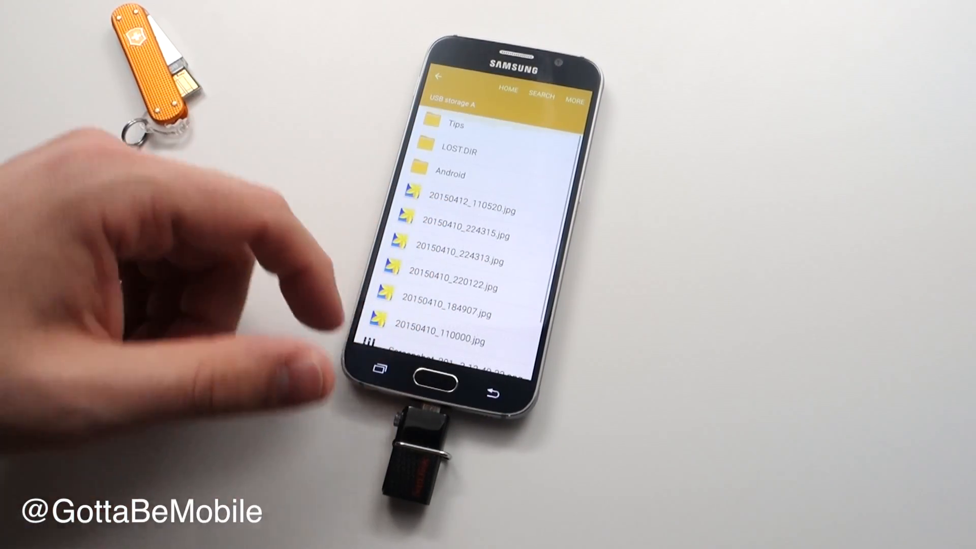
left_click(457, 125)
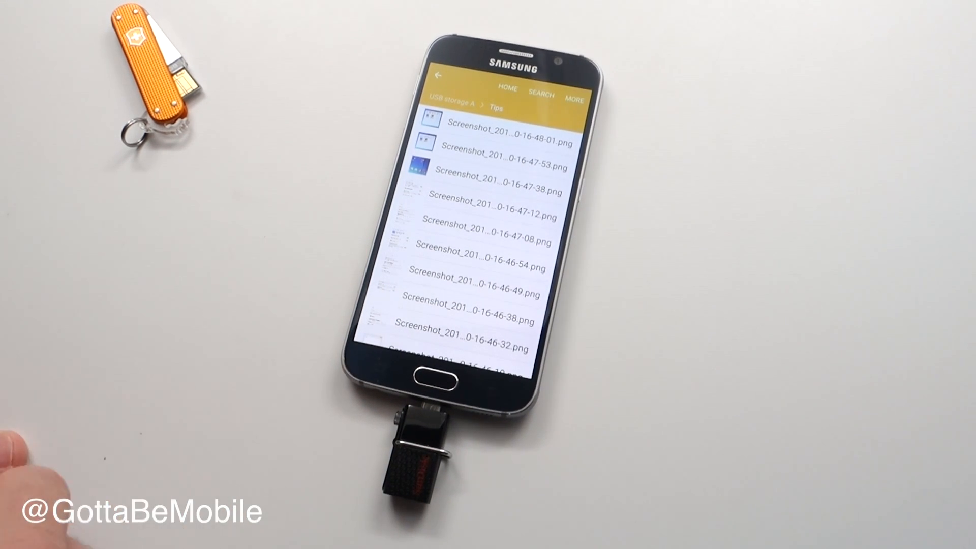
left_click(430, 377)
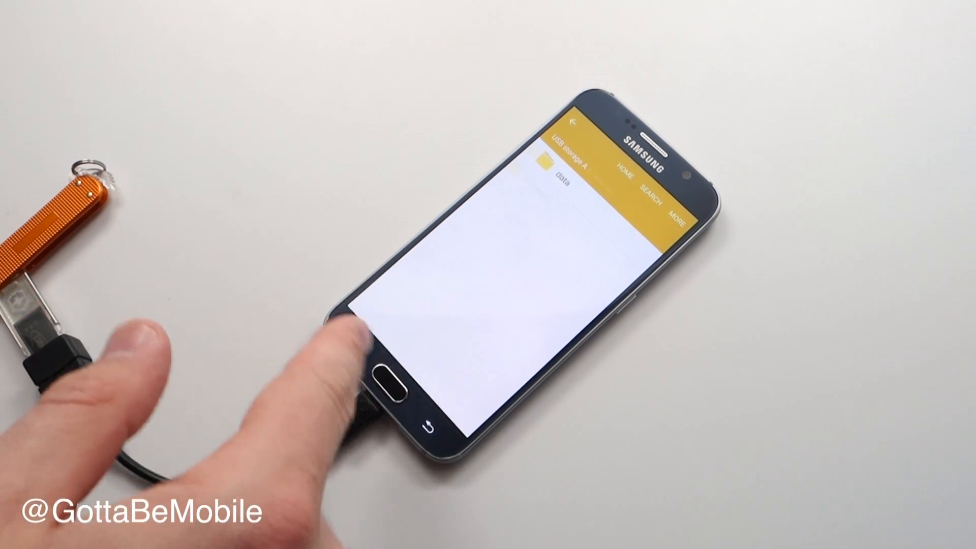
Open the Android folder on the OTG-connected USB drive to reveal its data folder.
left_click(561, 181)
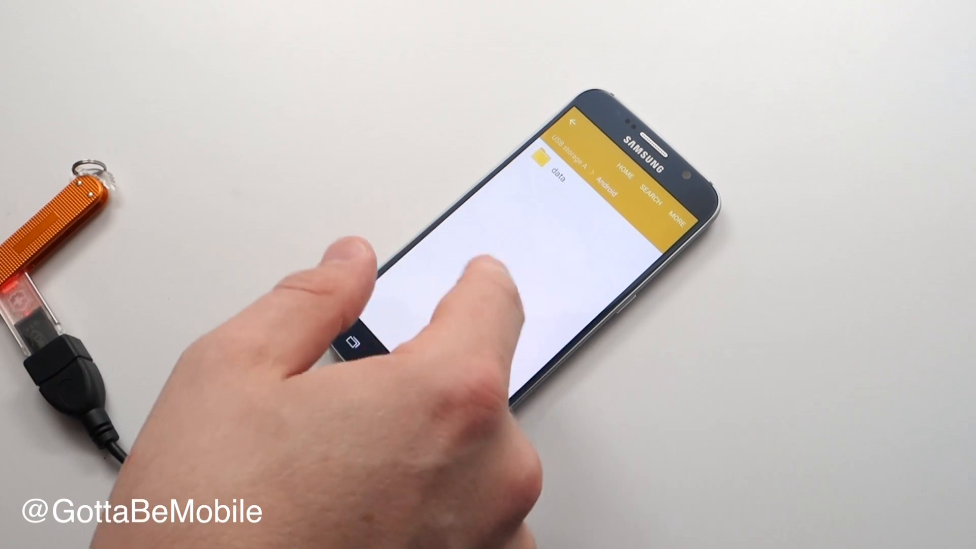